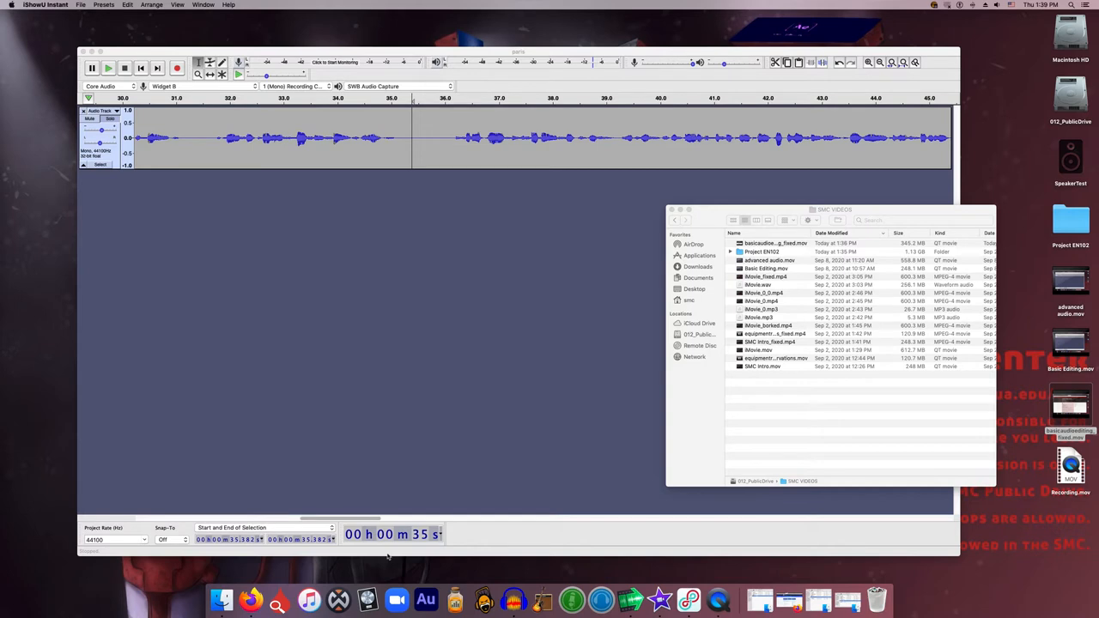
mouse_move(433, 444)
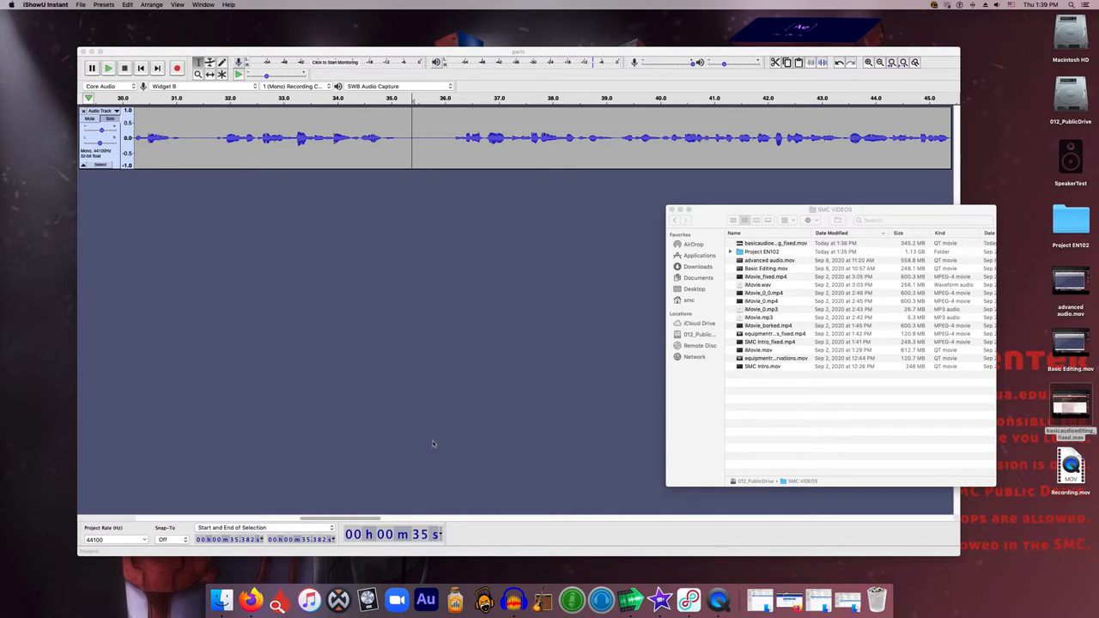
mouse_move(432, 443)
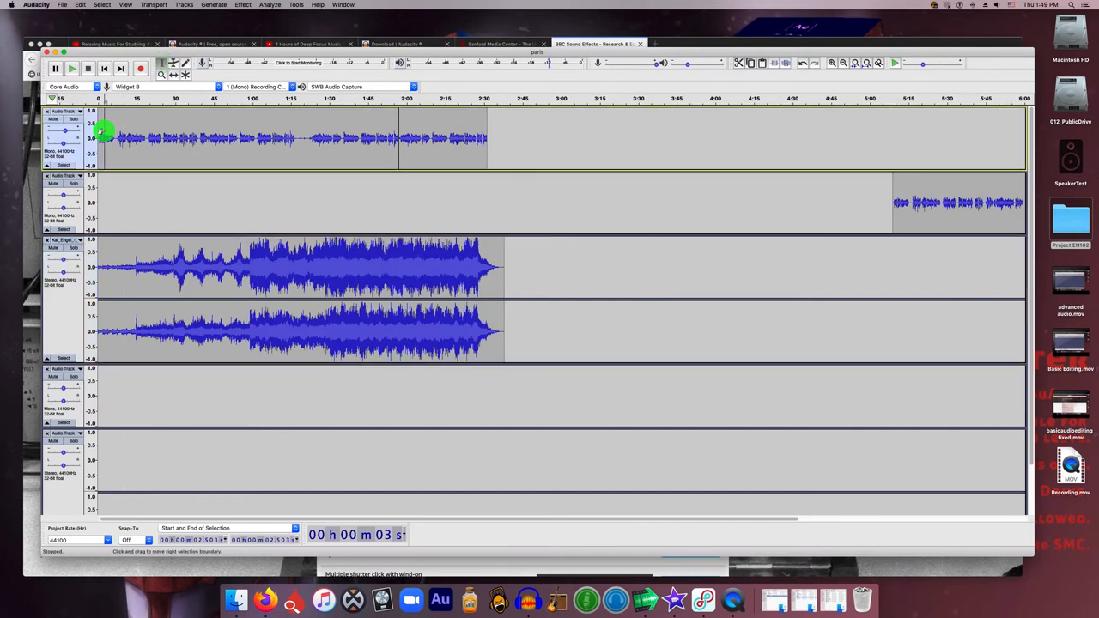
Play the mix to hear the music entering near 0:15 beneath the voice.
left_click(72, 68)
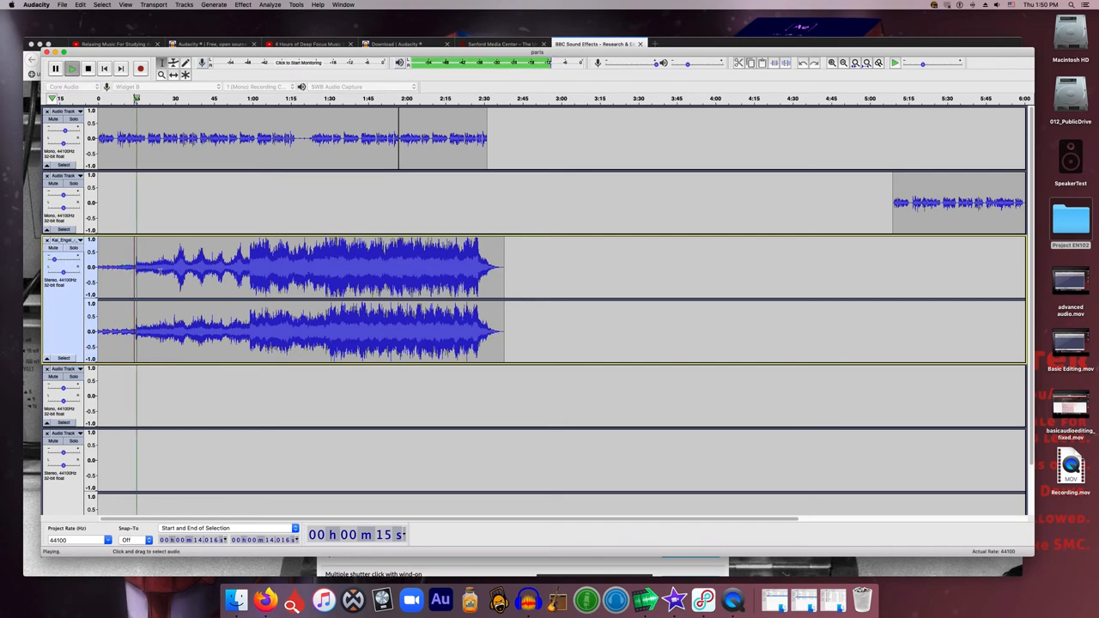
left_click(72, 69)
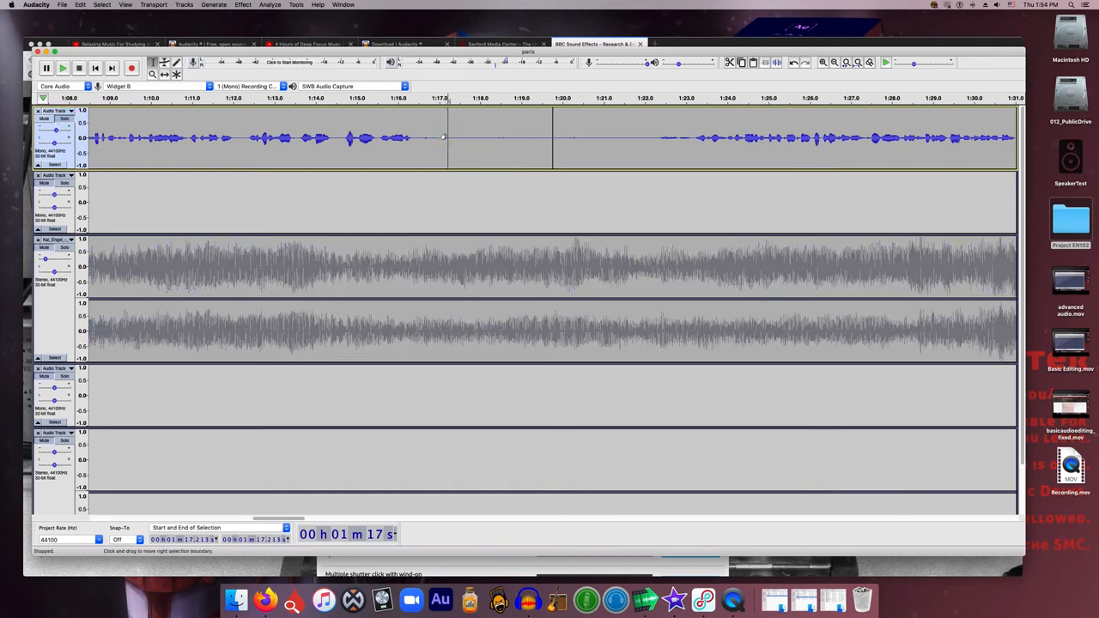
Zoom the voice track so the quiet gap near 1:17–1:22 fills the window.
left_click(243, 4)
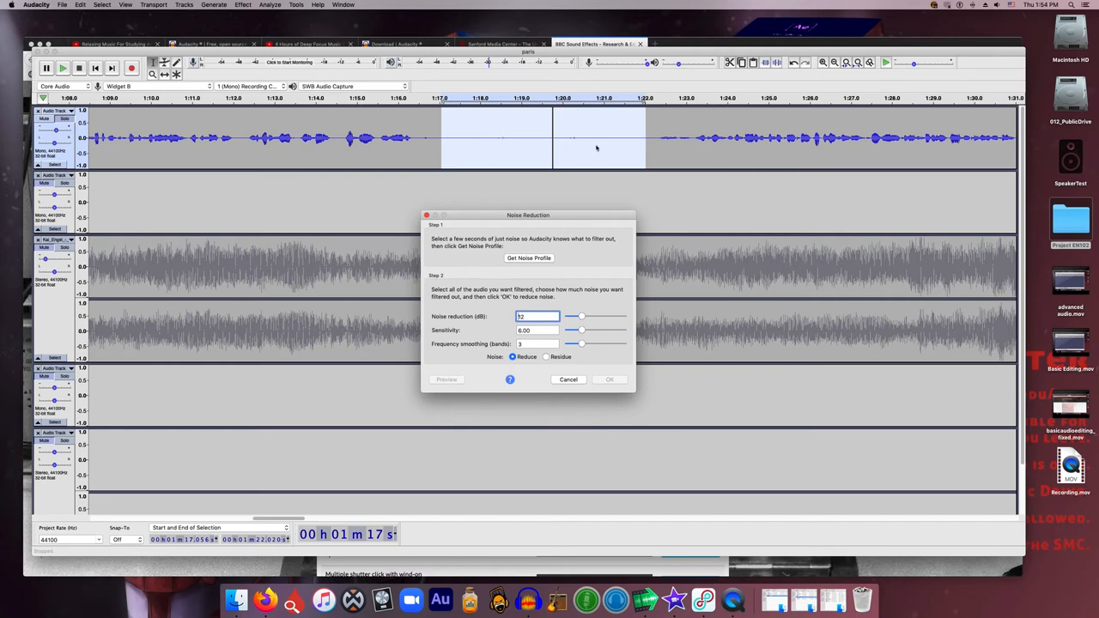
Get a Noise Reduction noise profile from the voice track's 1:17–1:22 silence.
left_click(609, 380)
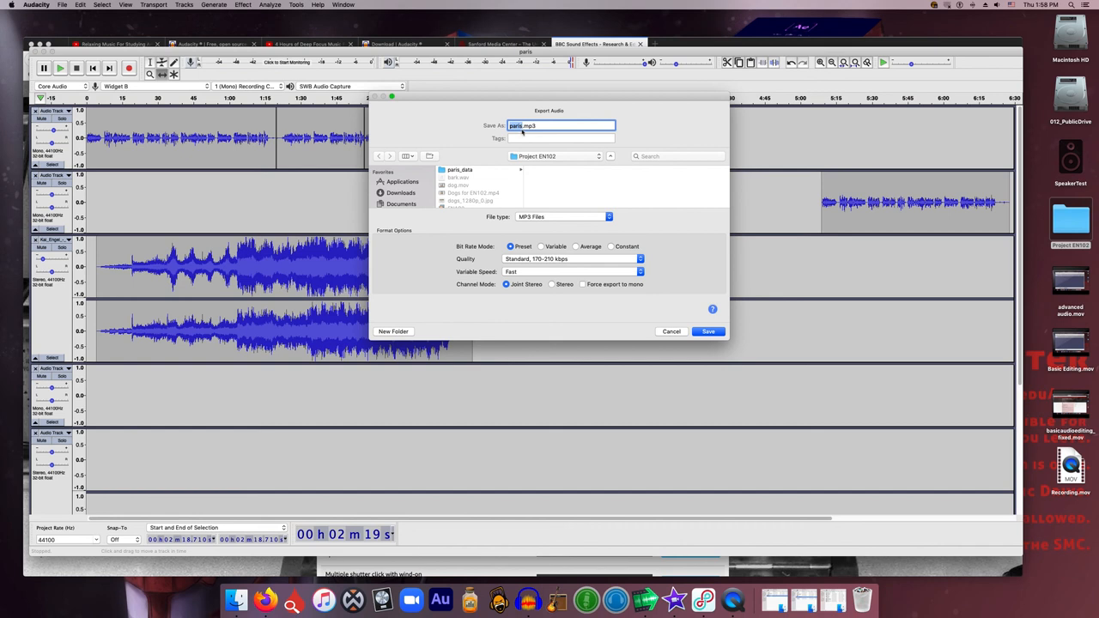
Save paris.mp3 at Standard quality into the Project EN102 folder.
left_click(707, 331)
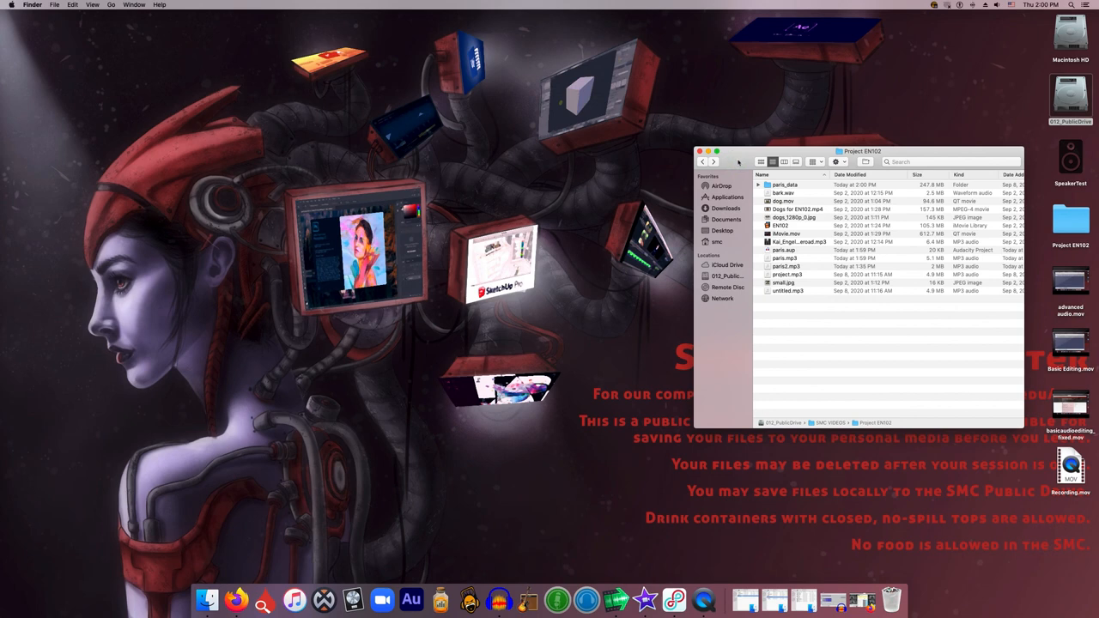